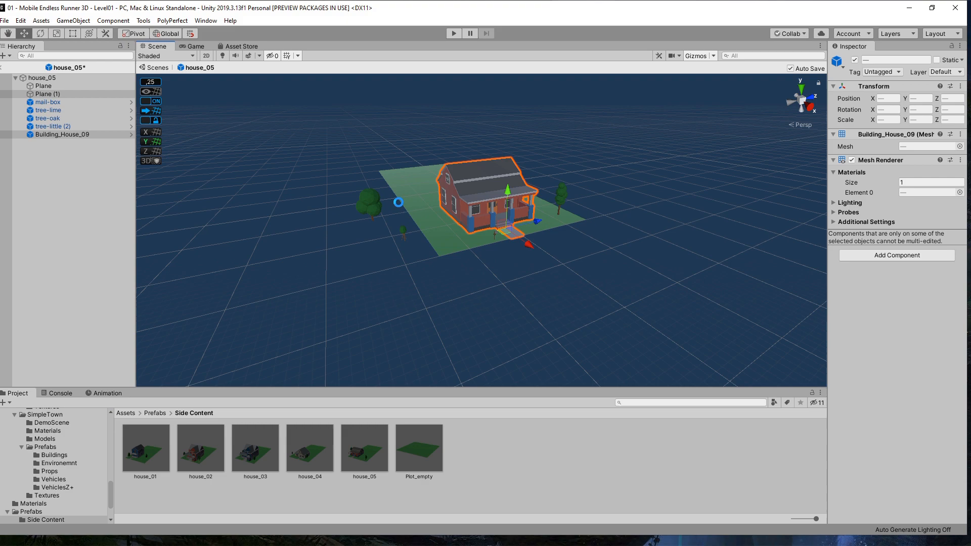
Step: Exit the house_05 prefab back to Level01 with its three empty plots along the road
double_click(150, 455)
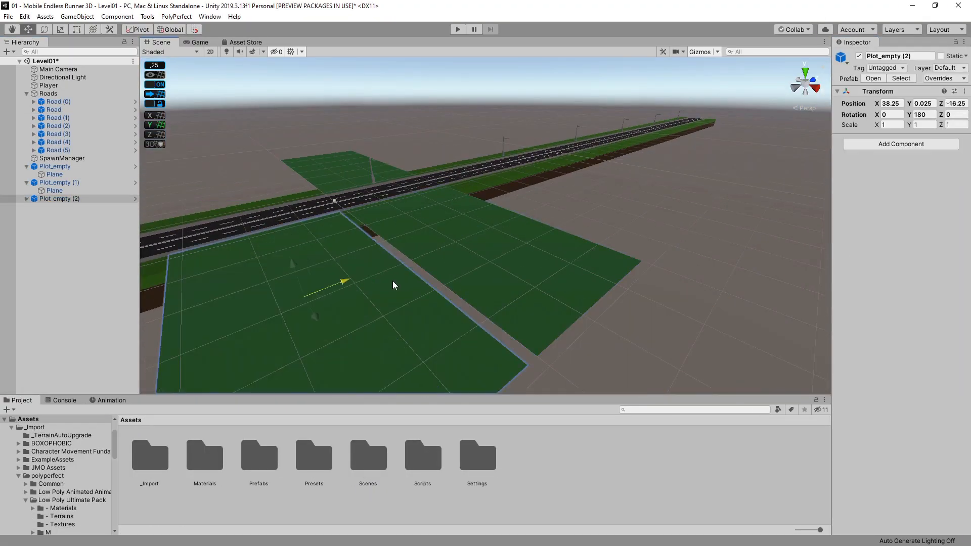
left_click(457, 29)
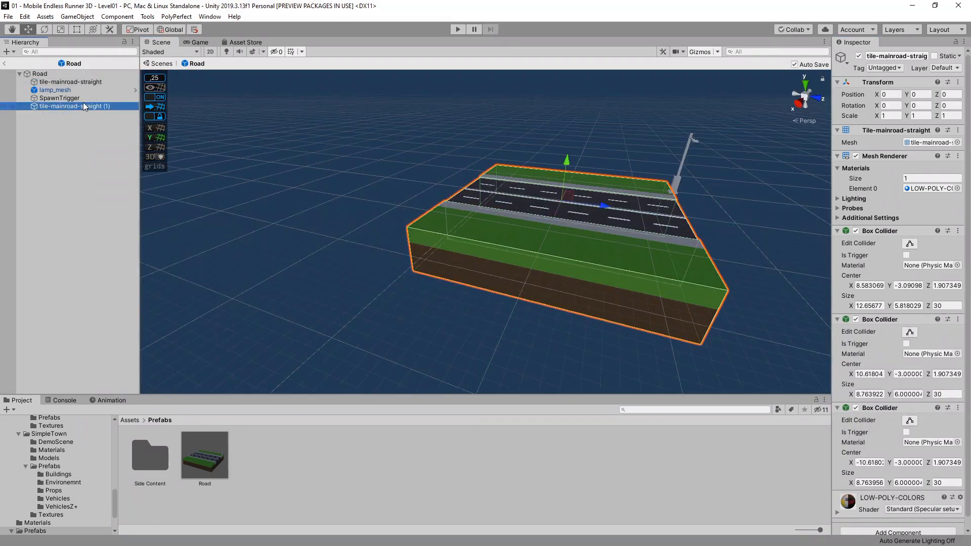
Step: Select the duplicated tile-mainroad-straight tile in the Road prefab for collider editing
left_click(458, 29)
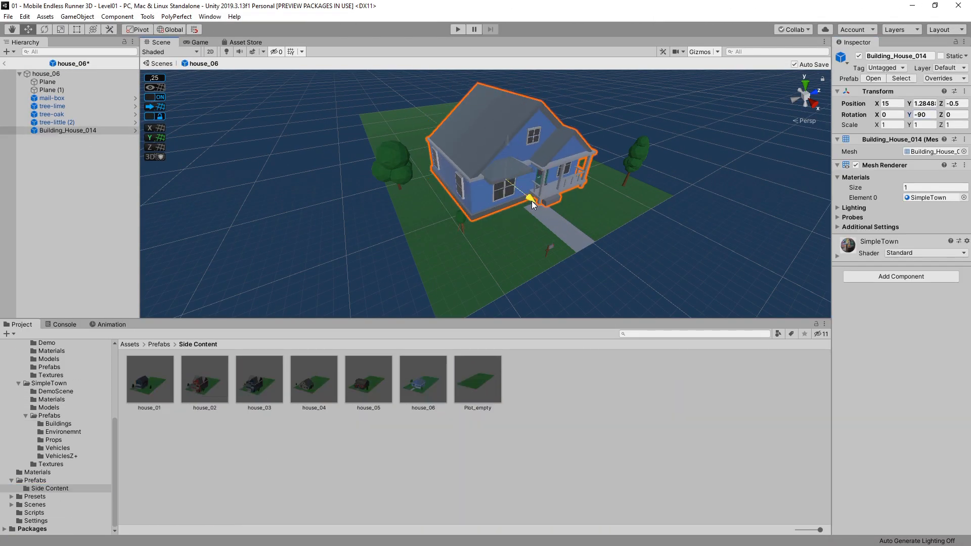
Step: Pick the blue house model for the next Side Content house plot prefab
left_click(368, 379)
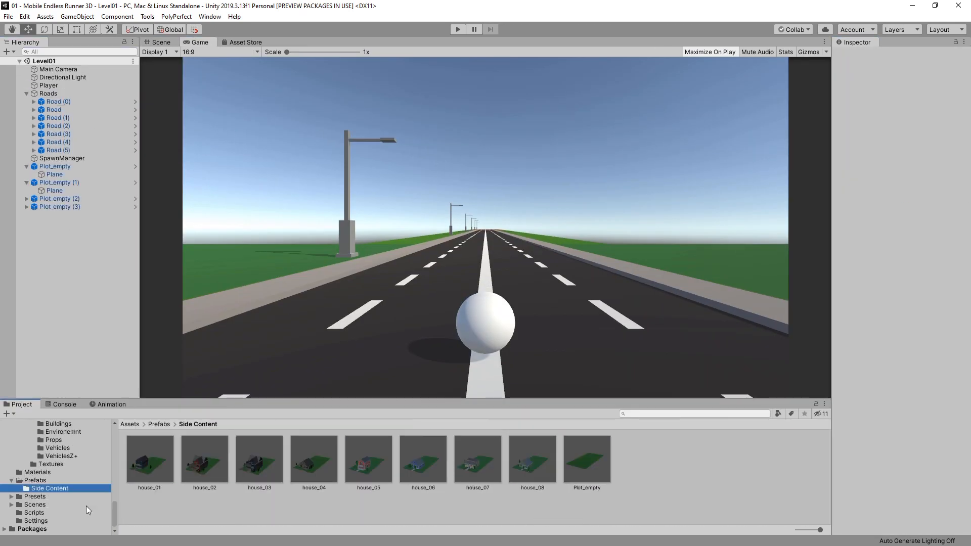
Step: Play Level01 to preview the house-lined street, then stop the preview
left_click(457, 30)
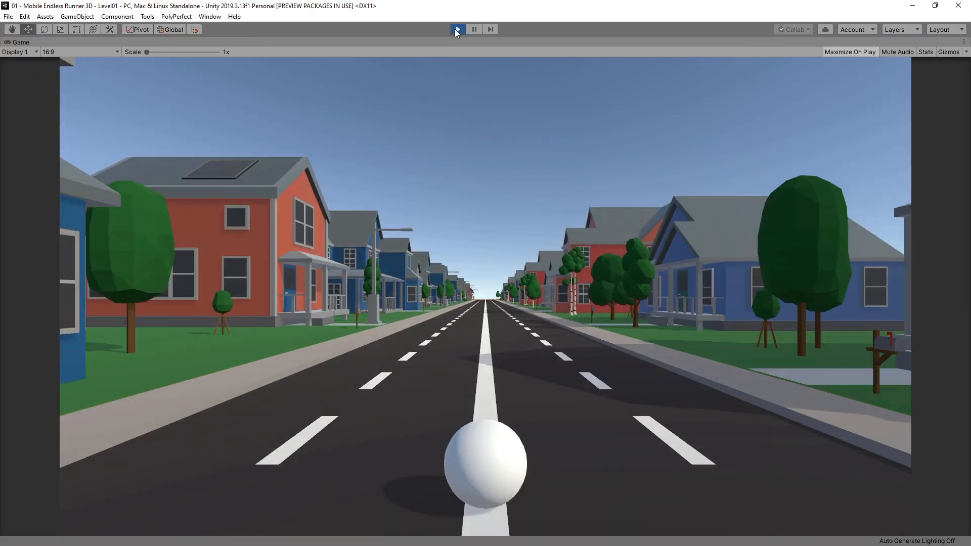
left_click(458, 30)
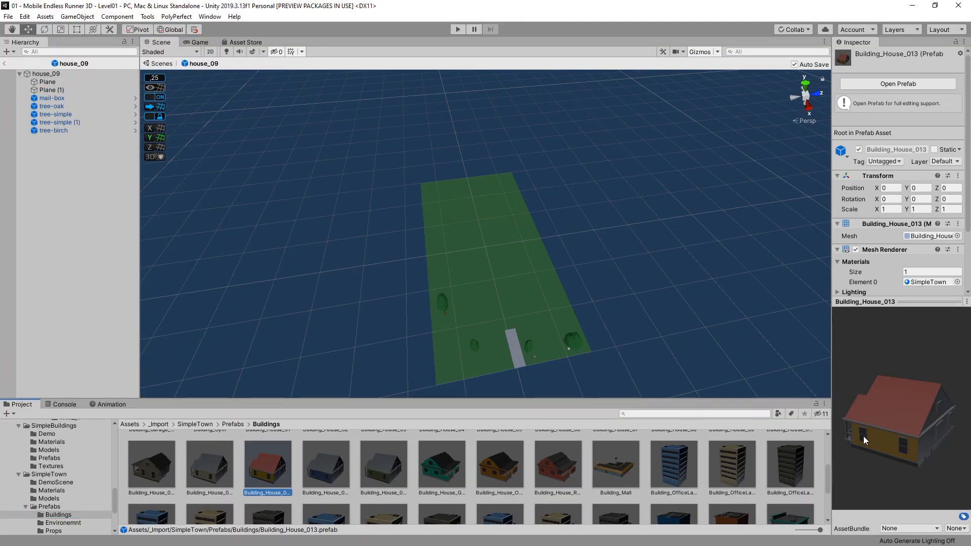